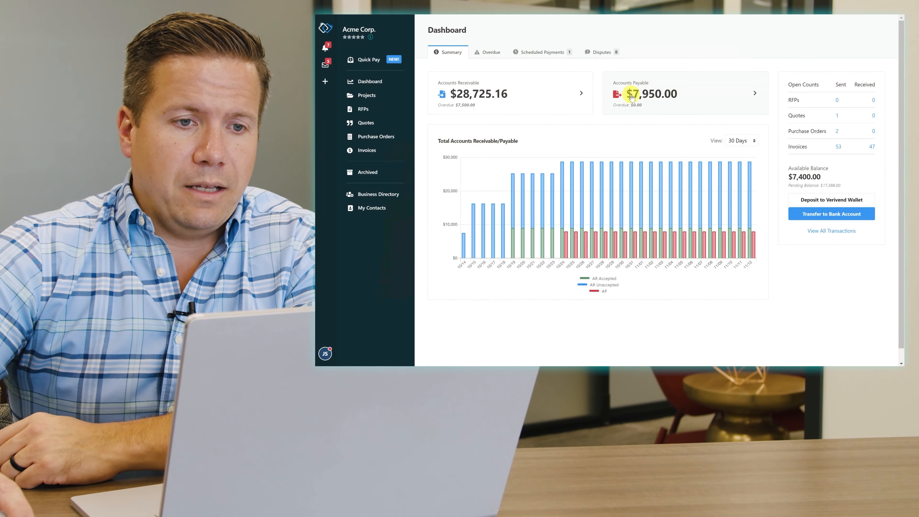
# Step: Open the Accounts Payable list showing the RR Janitorial and Fast Fuel invoices
pyautogui.click(684, 94)
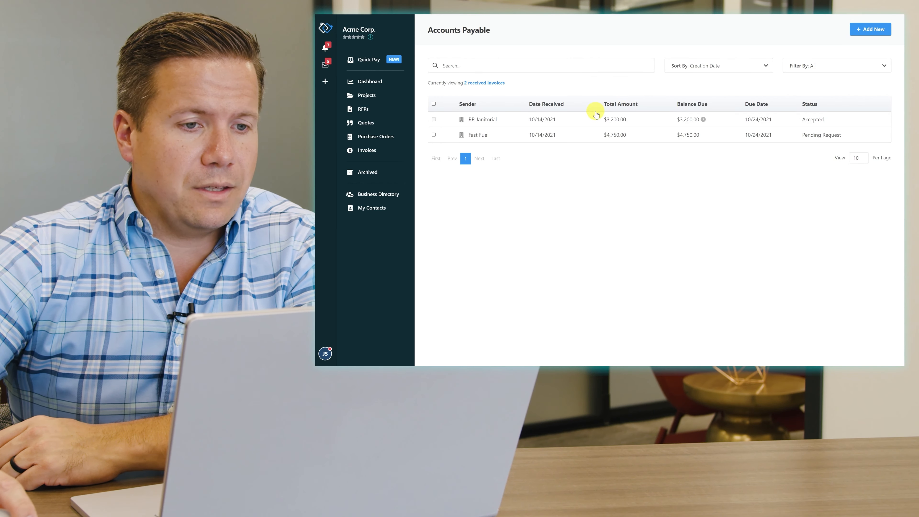
pyautogui.moveTo(703, 119)
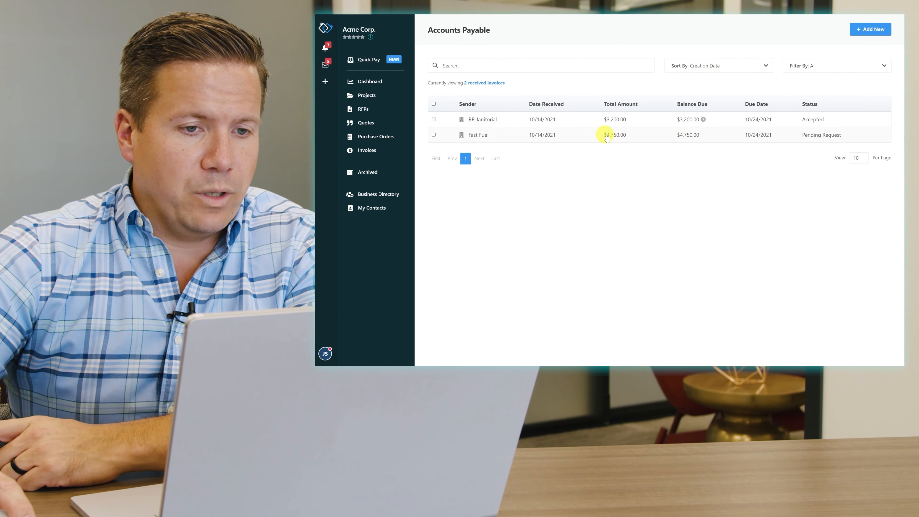
pyautogui.moveTo(648, 139)
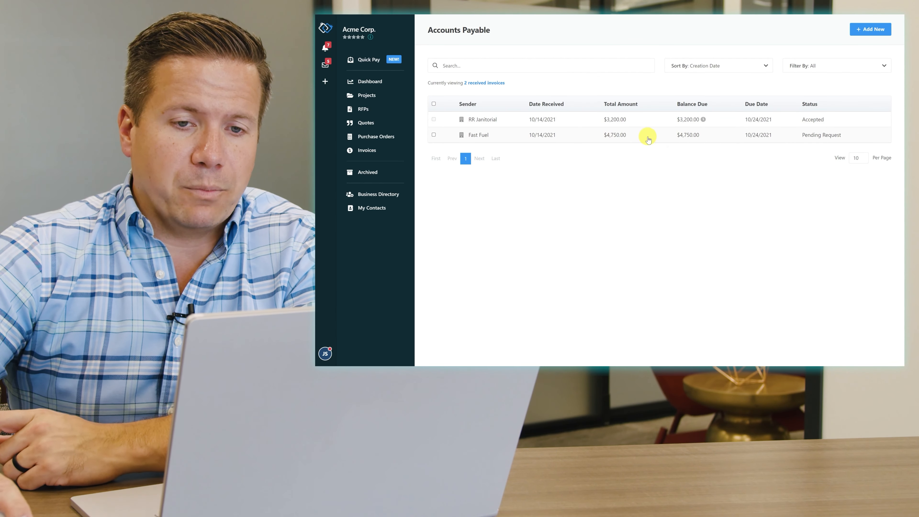
# Step: Open the pending Fast Fuel invoice INV1234 for $4,750.00 due 10/24/2021
pyautogui.click(646, 135)
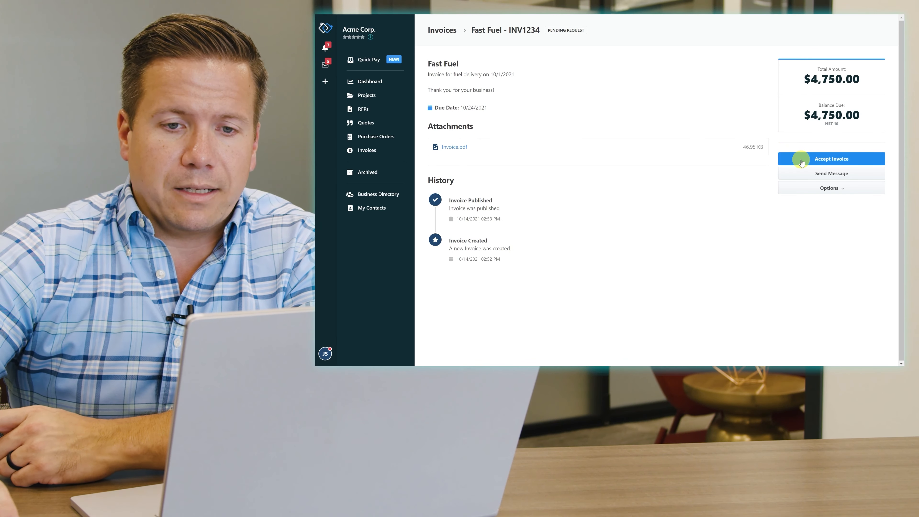
# Step: Accept invoice INV1234 and confirm, making its $4,750.00 available for payment
pyautogui.click(830, 158)
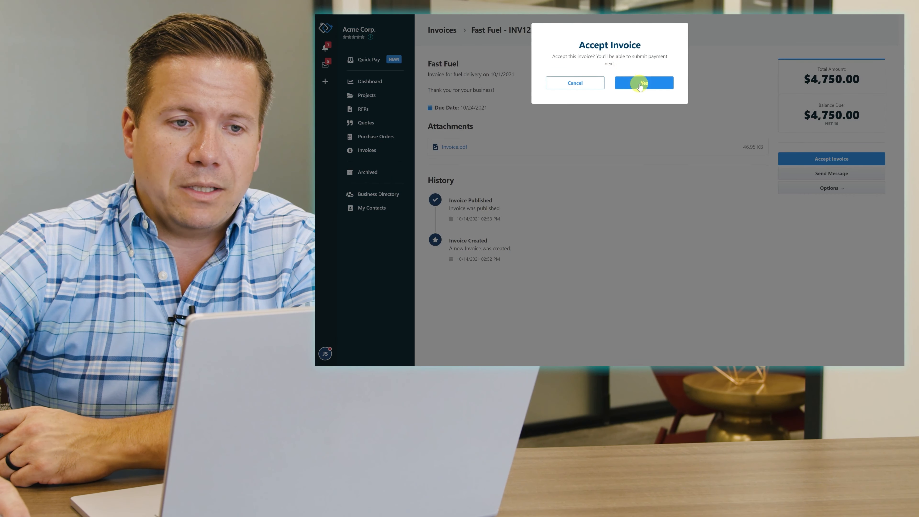
pyautogui.click(644, 82)
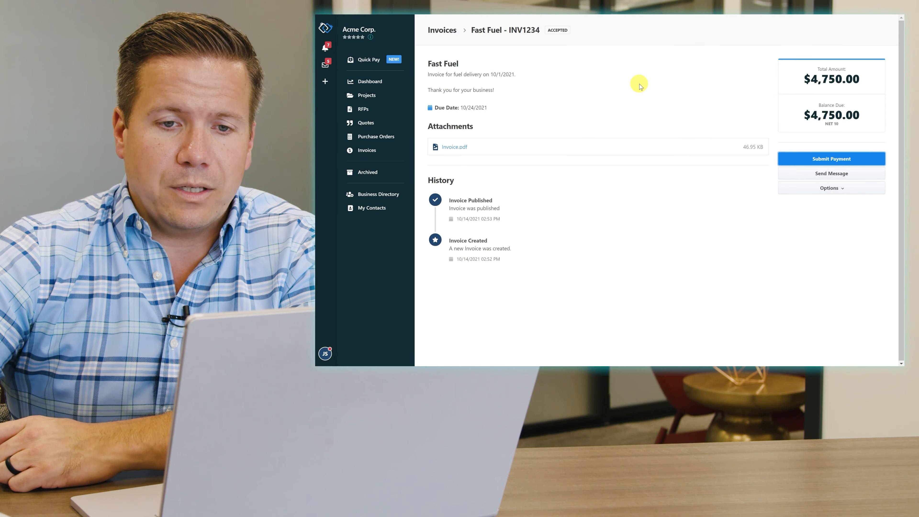
pyautogui.moveTo(659, 97)
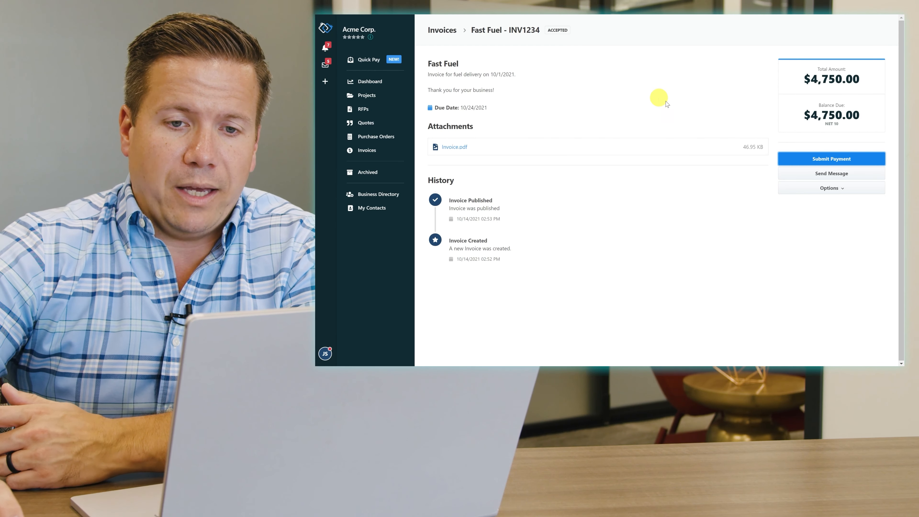
# Step: Fill a $4,750.00 payment set to Pay Now with Transaction Type Wallet
pyautogui.click(830, 159)
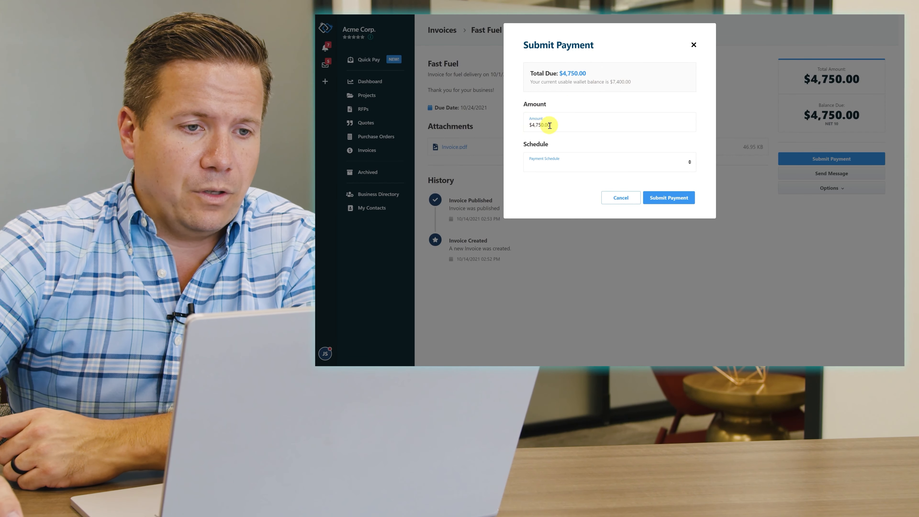
pyautogui.click(608, 161)
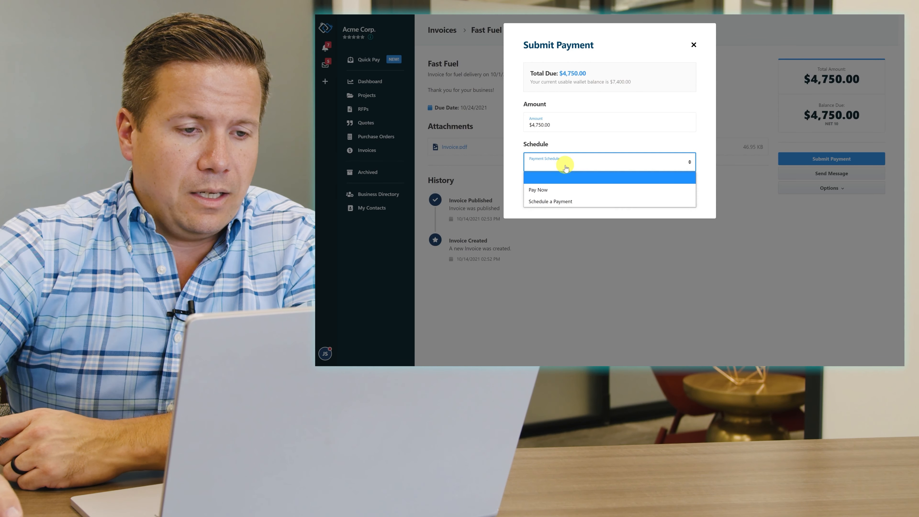
pyautogui.moveTo(566, 189)
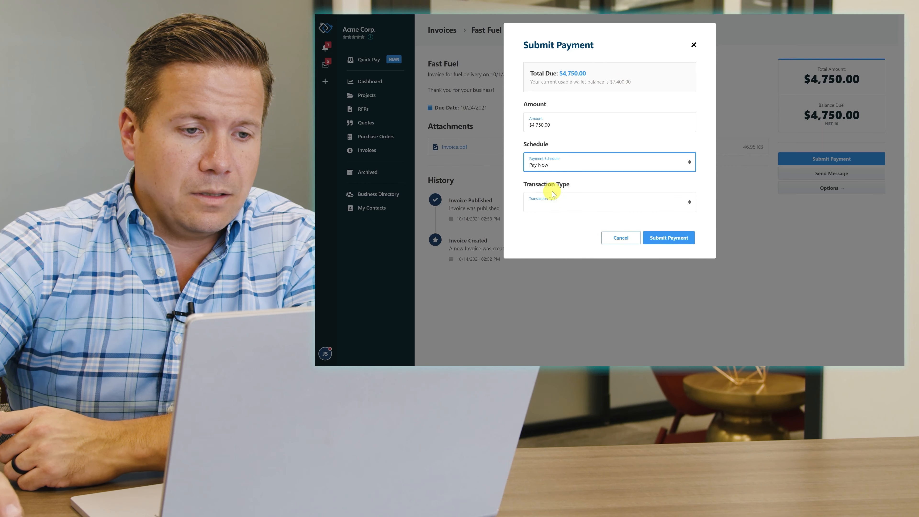
pyautogui.click(608, 201)
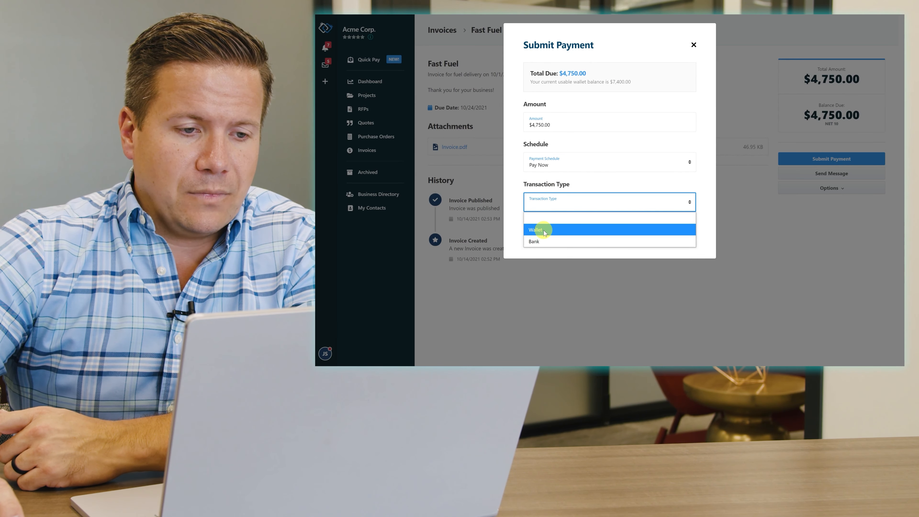
pyautogui.click(535, 229)
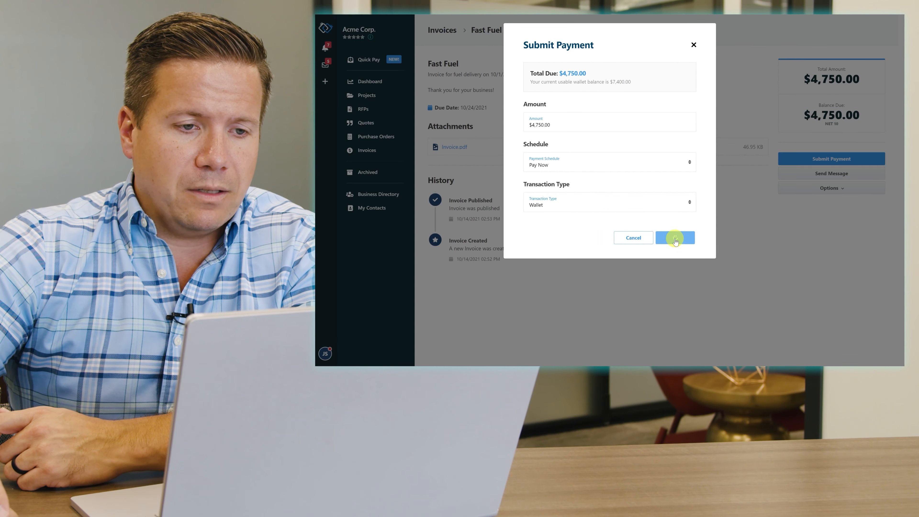
# Step: Submit the $4,750.00 payment so INV1234 shows Fully Paid with $0.00 balance, then review its history
pyautogui.click(674, 237)
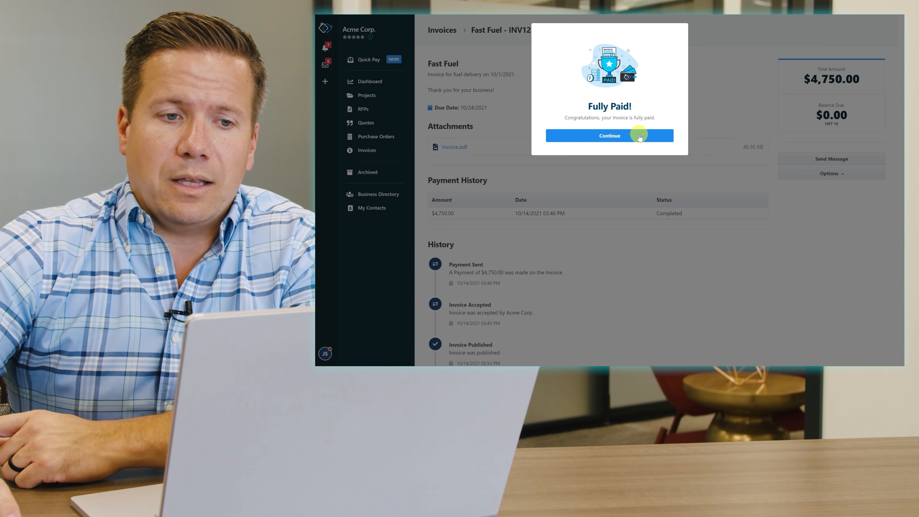
pyautogui.click(609, 135)
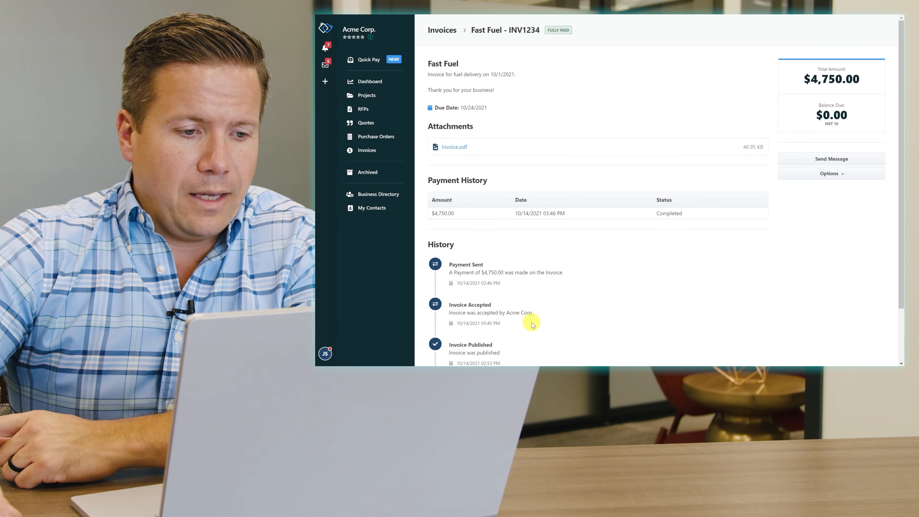
pyautogui.scroll(-3)
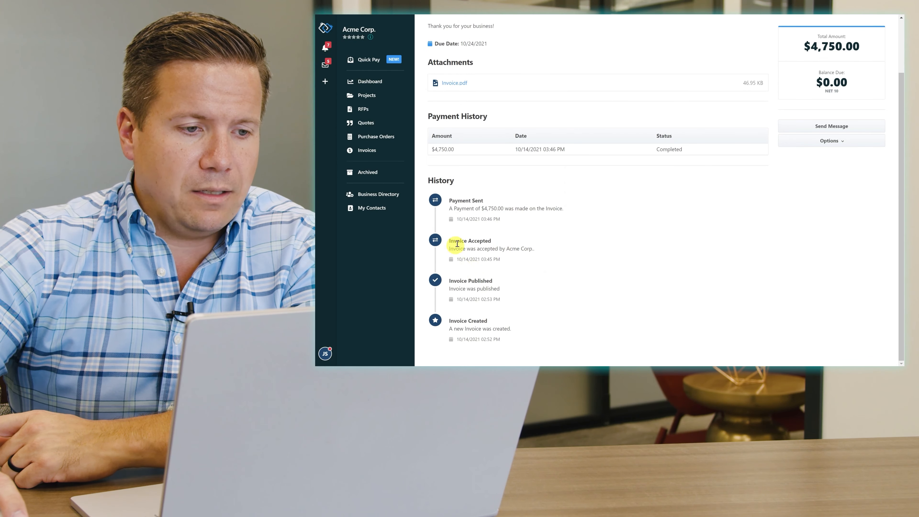